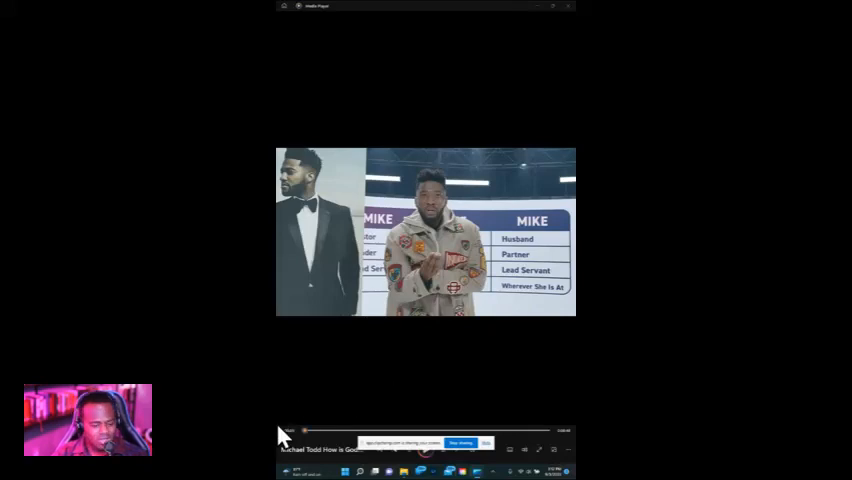
mouse_move(325, 410)
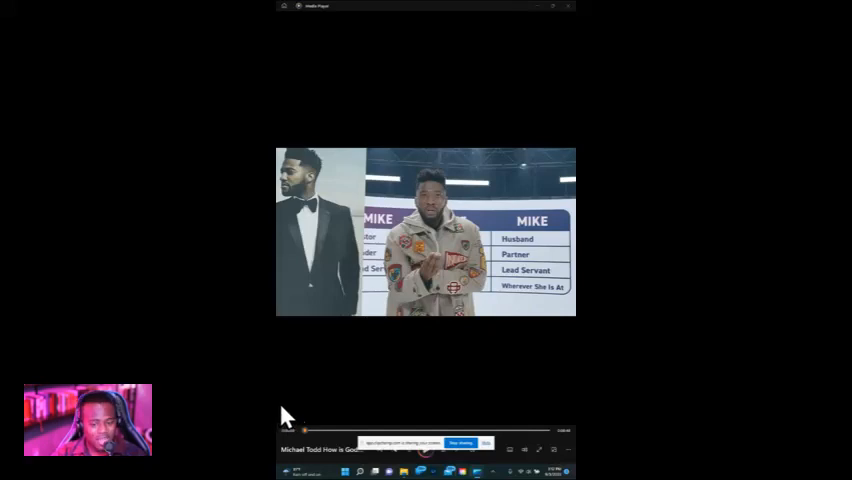
mouse_move(368, 381)
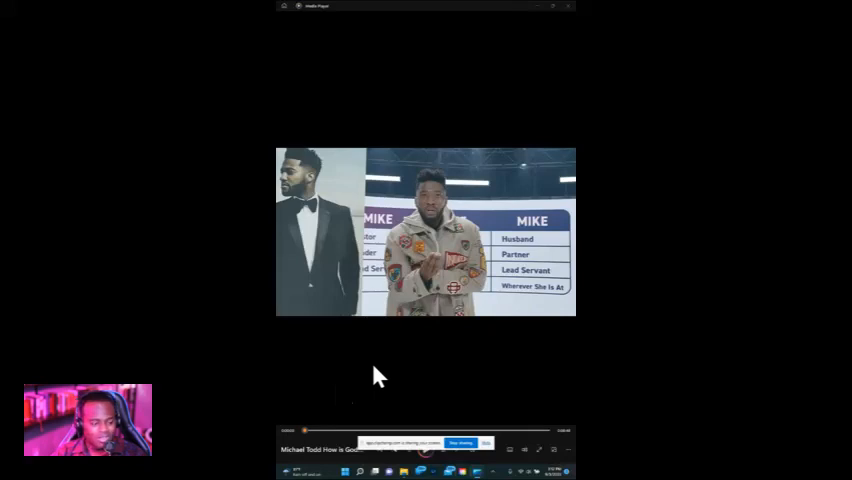
mouse_move(417, 447)
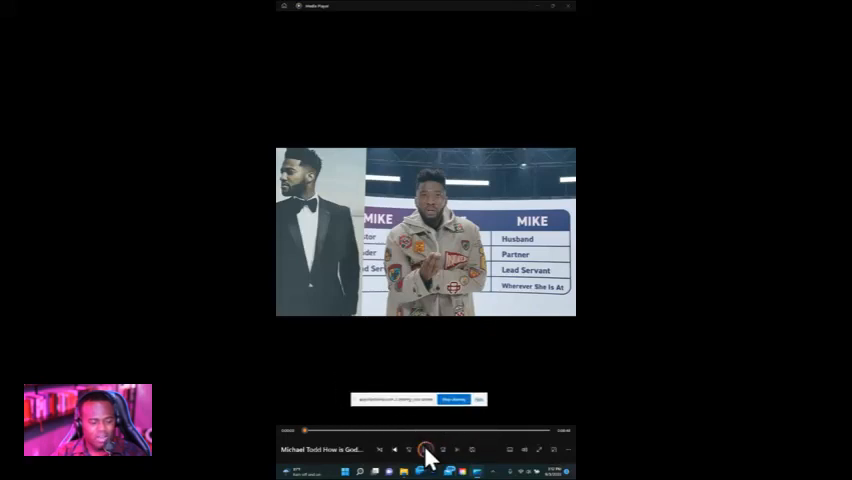
- Start the Michael Todd sermon clip and let it run to the name table
click(426, 449)
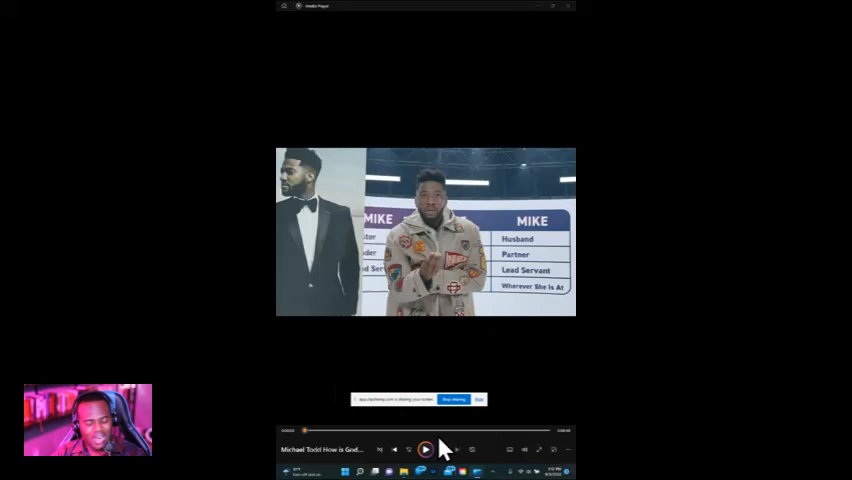
click(425, 448)
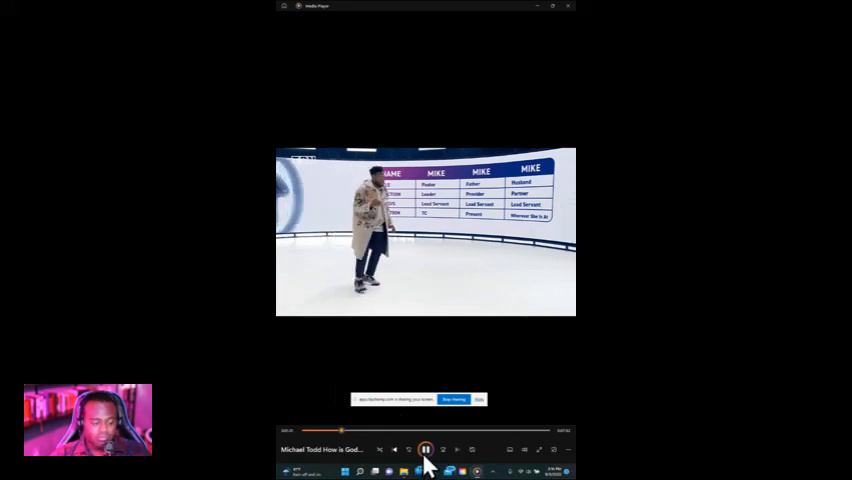
- Pause the sermon clip for commentary before the full name table
click(424, 449)
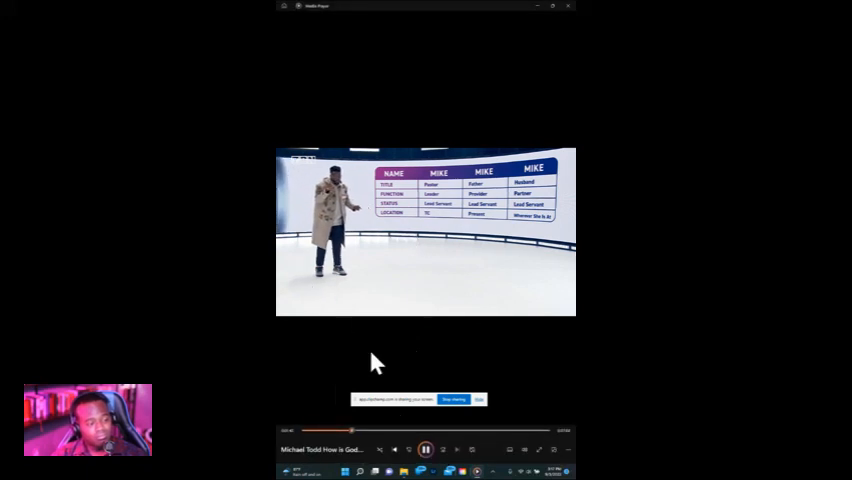
mouse_move(385, 362)
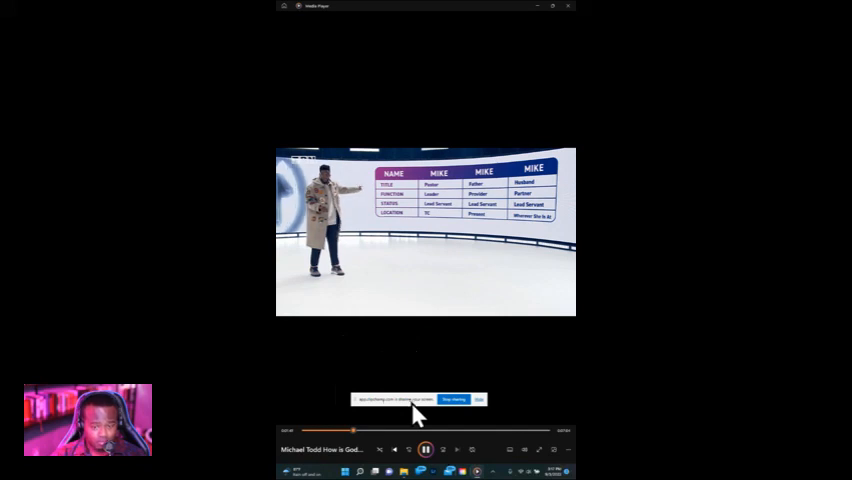
- Pause the sermon as the presenter points toward the name and title table
click(424, 449)
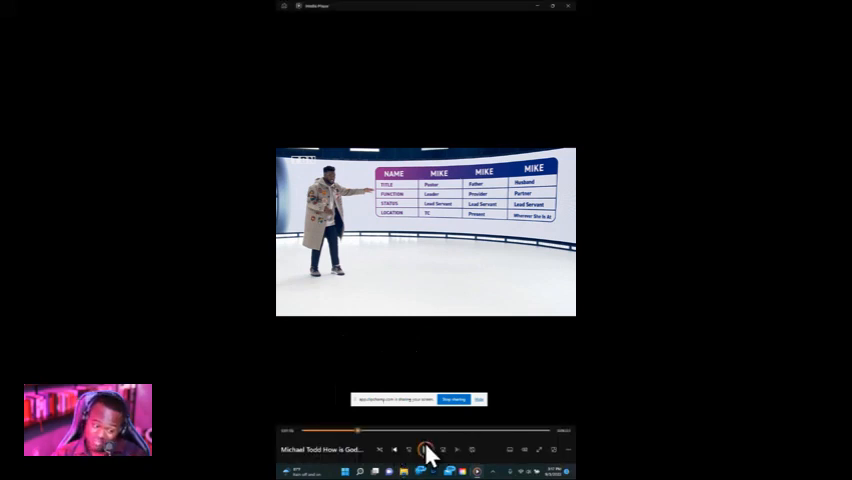
- Resume the sermon and play through to the Name/Title/Function table slide
click(424, 449)
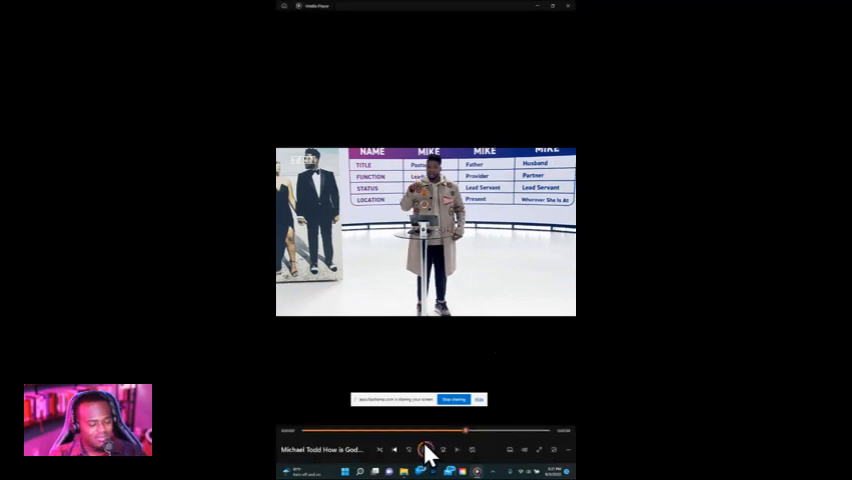
click(424, 448)
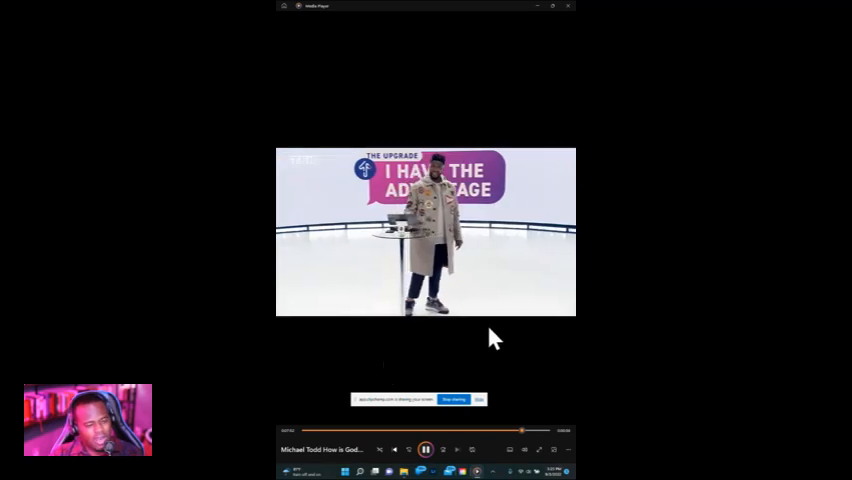
mouse_move(463, 338)
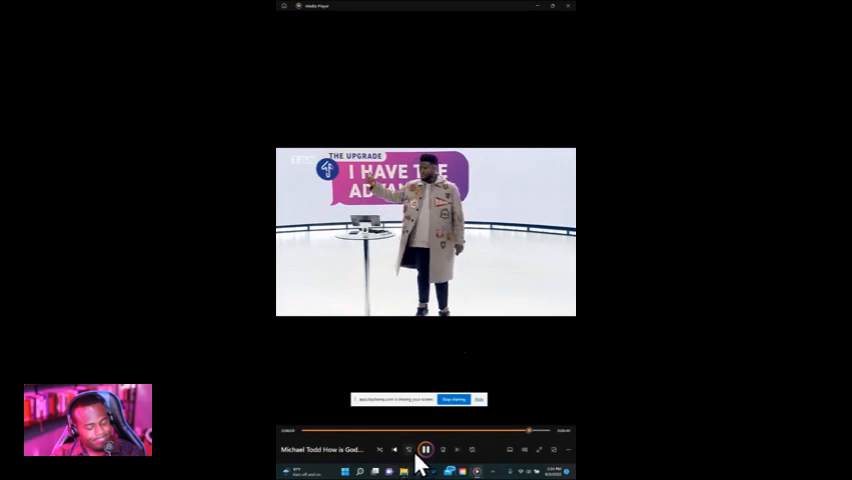
- Pause the sermon in front of the 'I Have the Advantage' slide
click(425, 449)
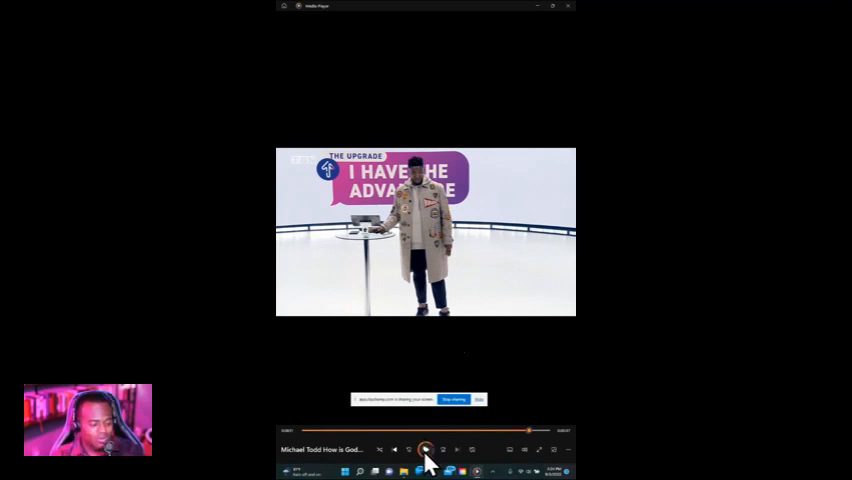
- Resume the sermon, pause briefly, and continue to the TBN end screen
click(424, 449)
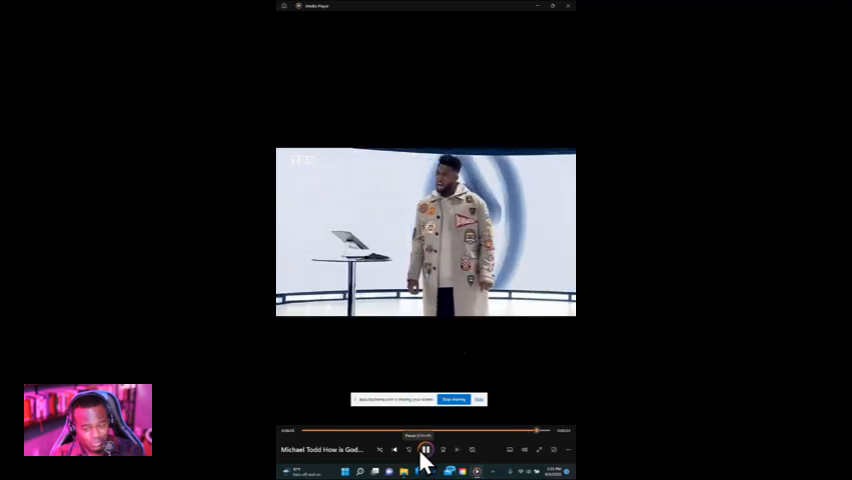
click(424, 449)
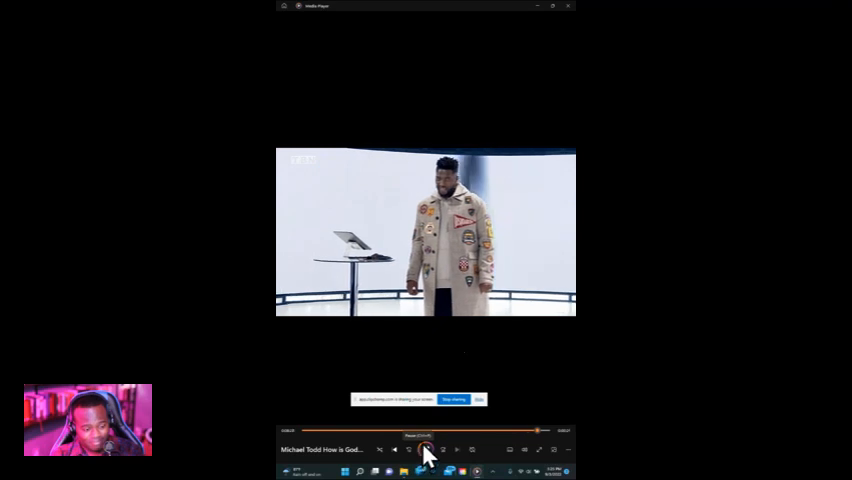
click(424, 449)
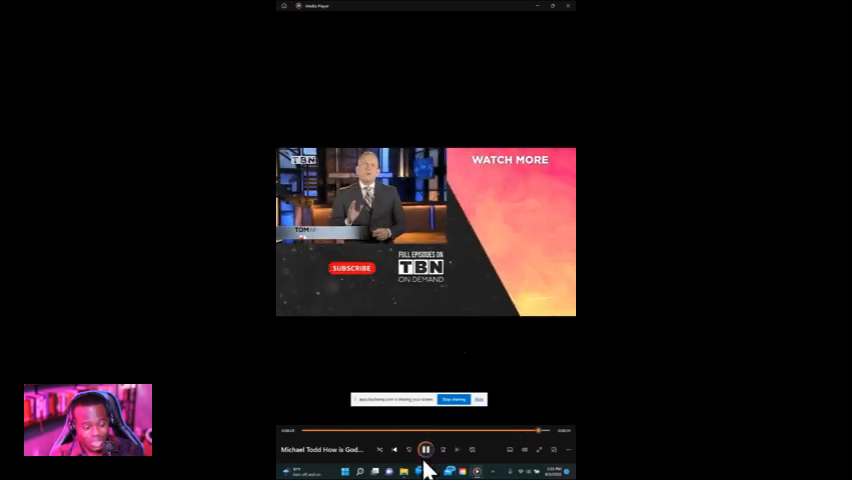
- Pause the video on the TBN 'Watch More' outro with the host onscreen
click(424, 449)
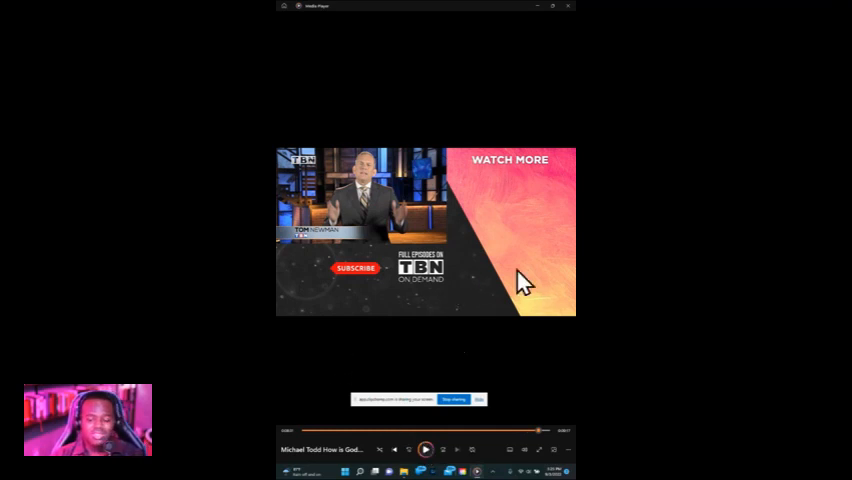
mouse_move(318, 443)
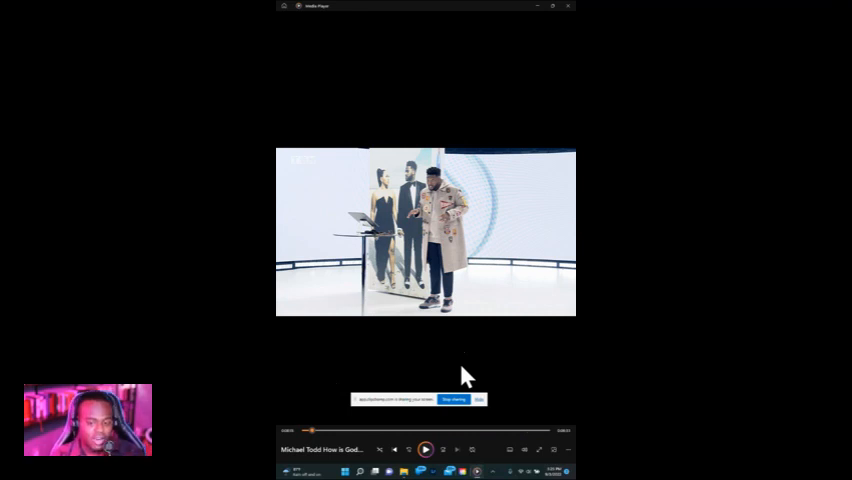
mouse_move(415, 343)
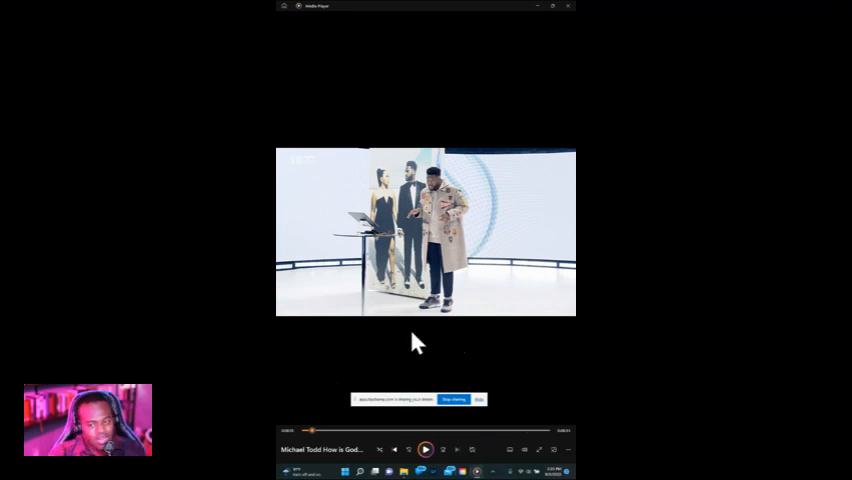